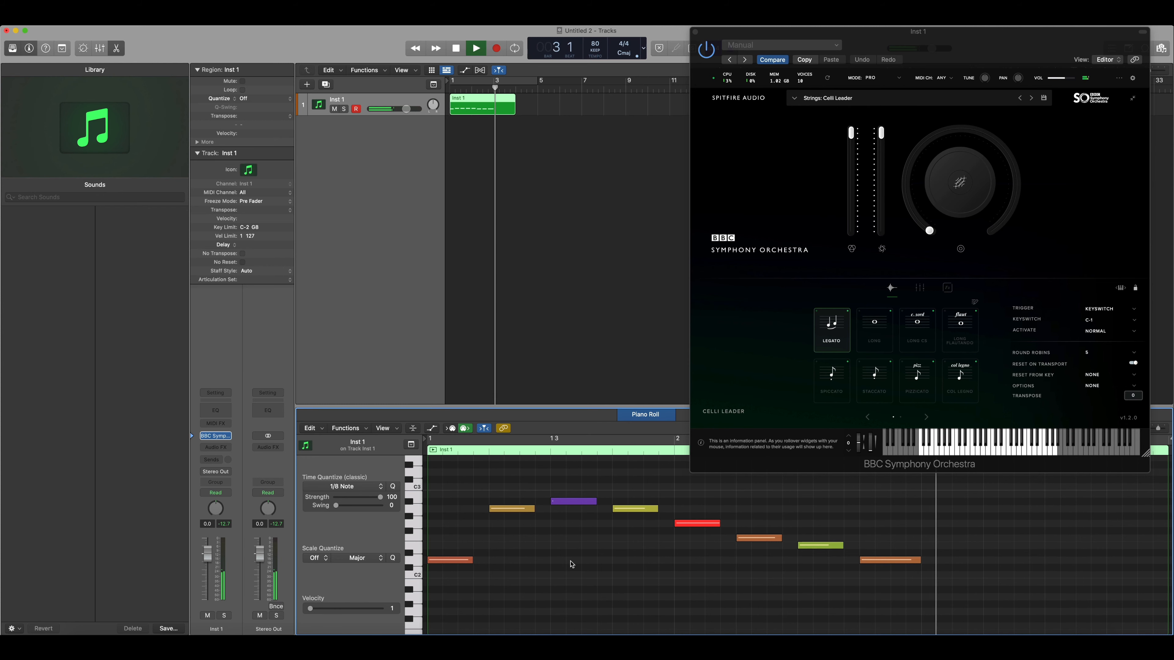
Stop playback of the melody, then audition the lengthened, joined cello notes.
click(475, 48)
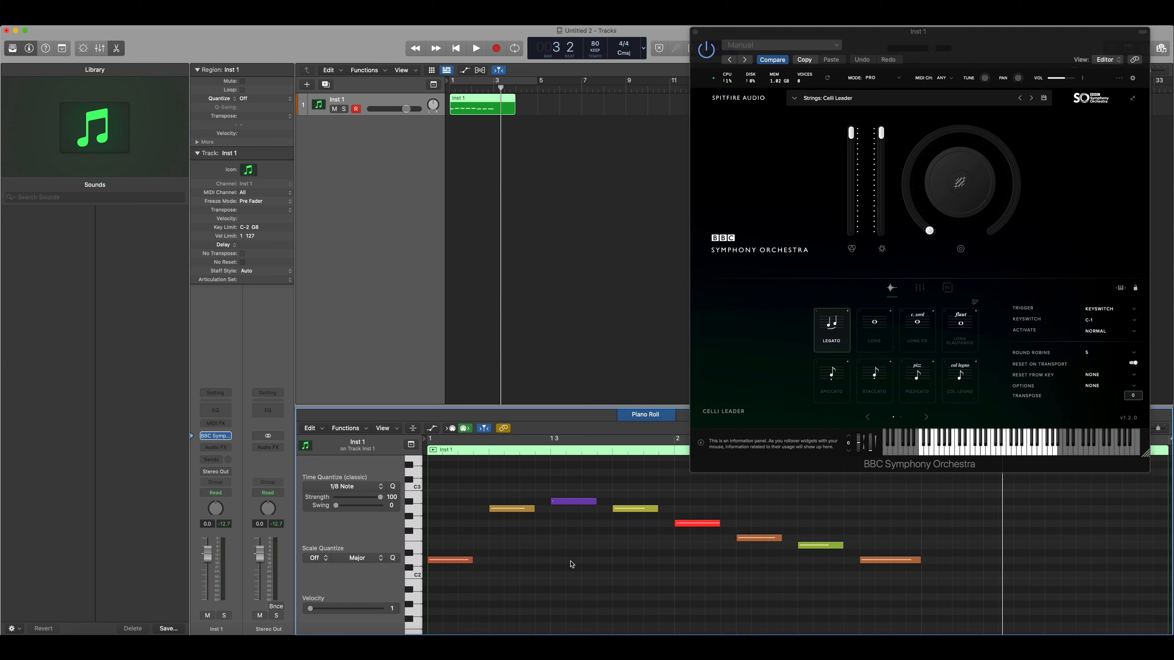
mouse_move(445, 477)
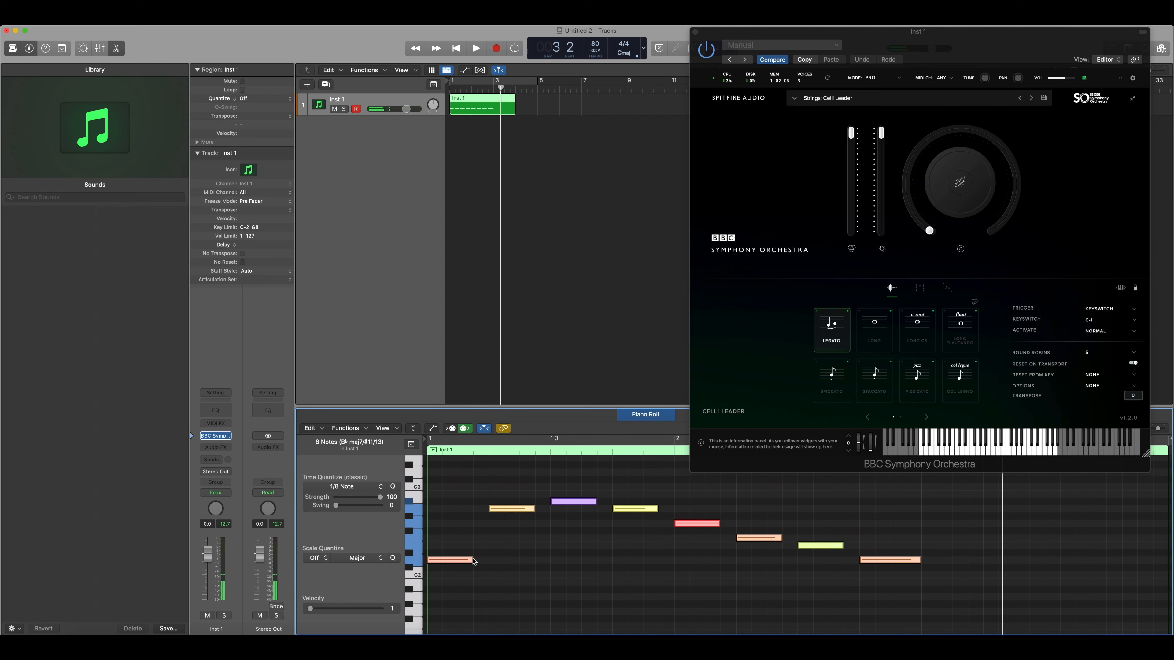
mouse_move(470, 560)
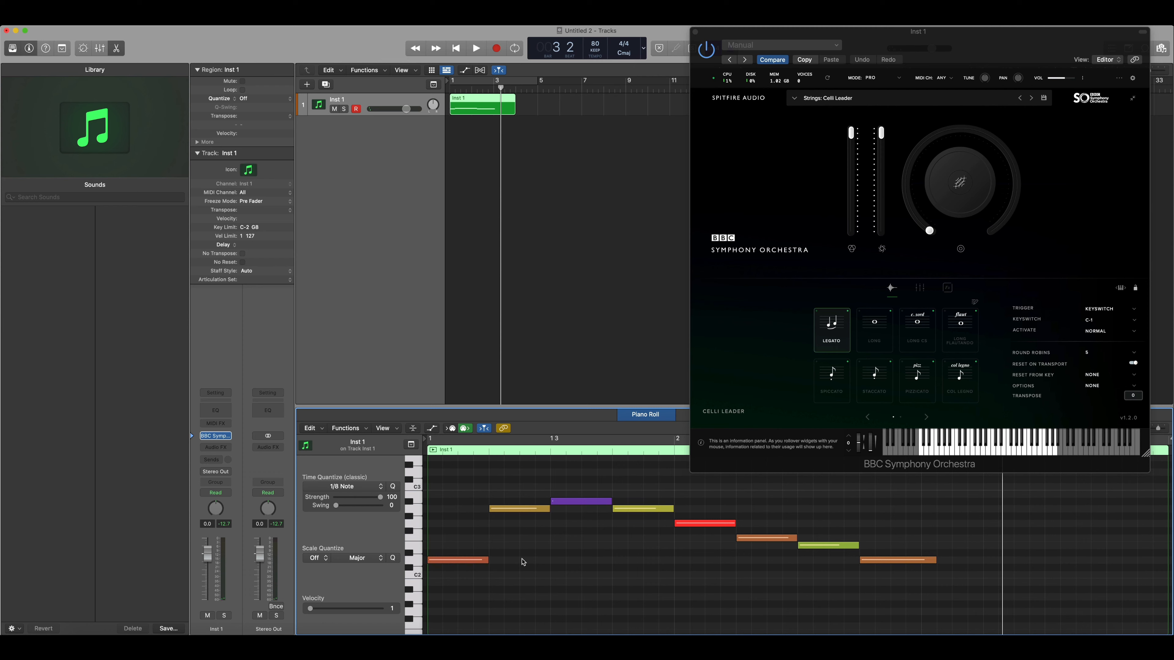
click(475, 48)
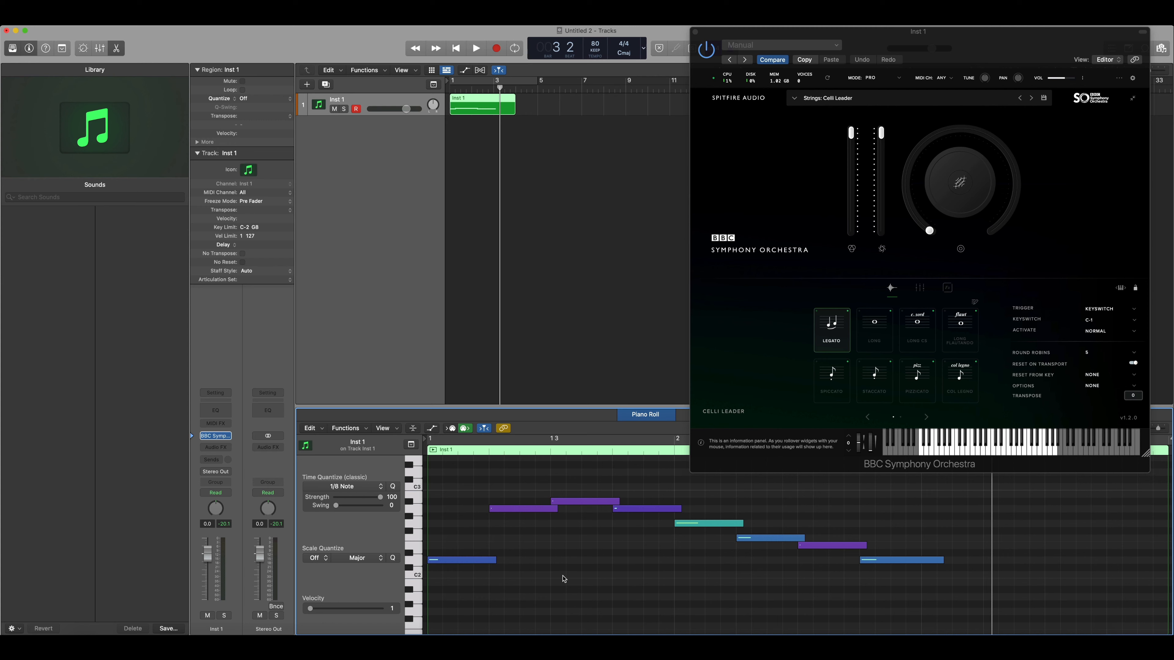
Play back and stop the softer, overlapping cello line through the Celli Leader patch.
click(475, 48)
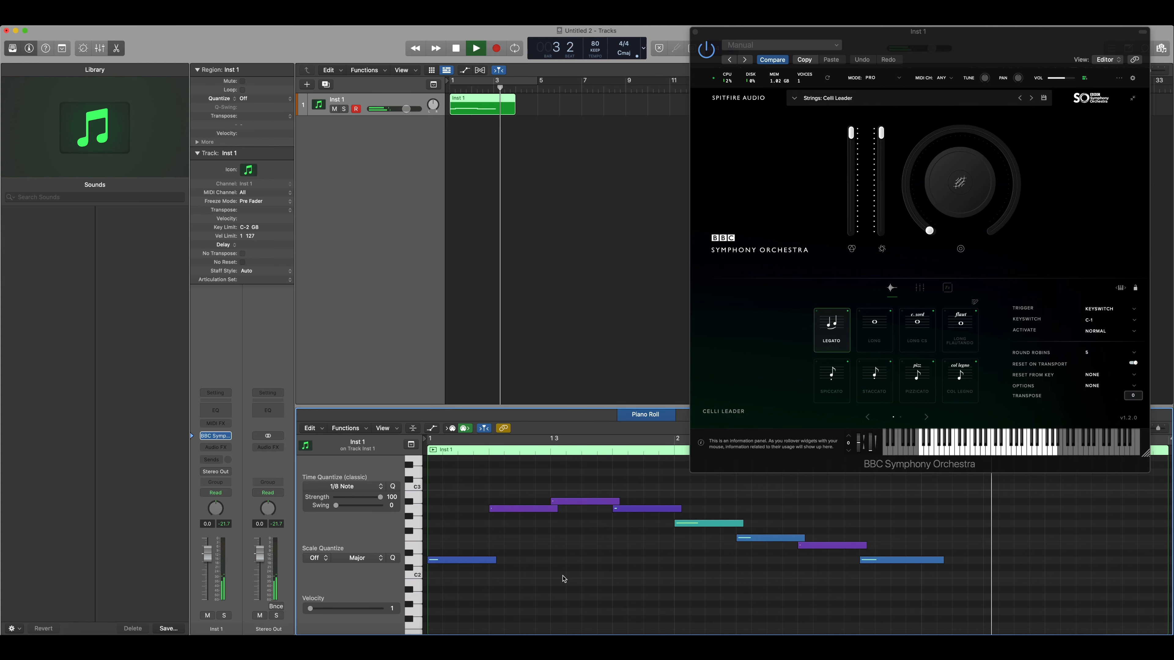
click(475, 48)
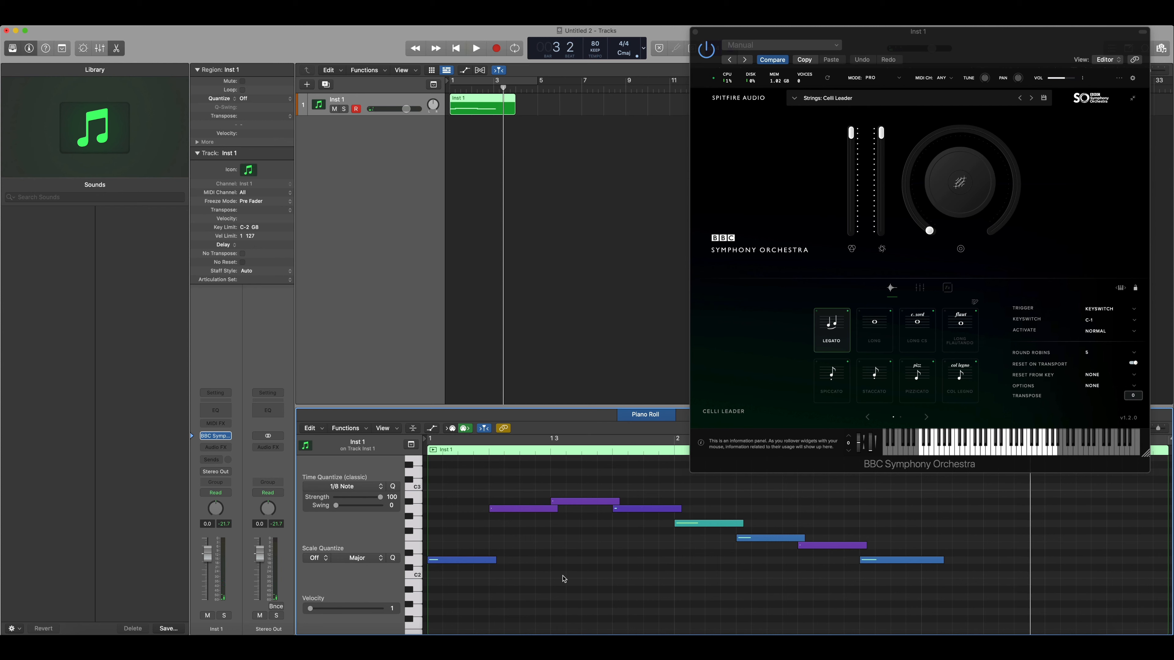
mouse_move(563, 579)
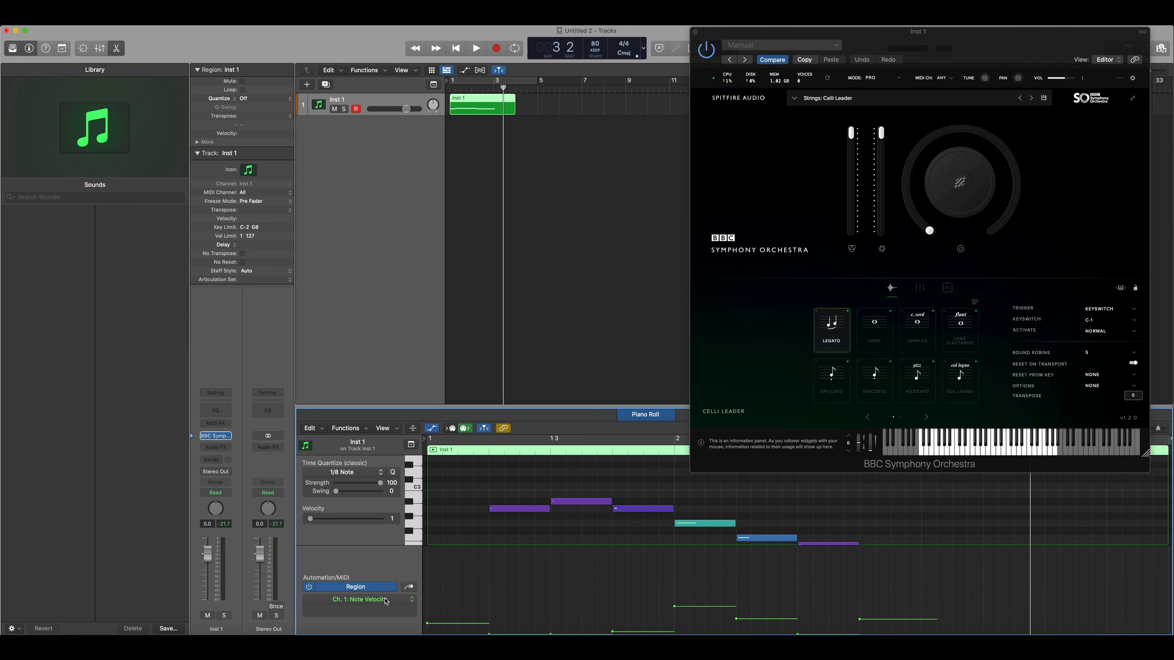
Set the region's automation lane to show the Ch. 1: Sustain controller.
click(360, 599)
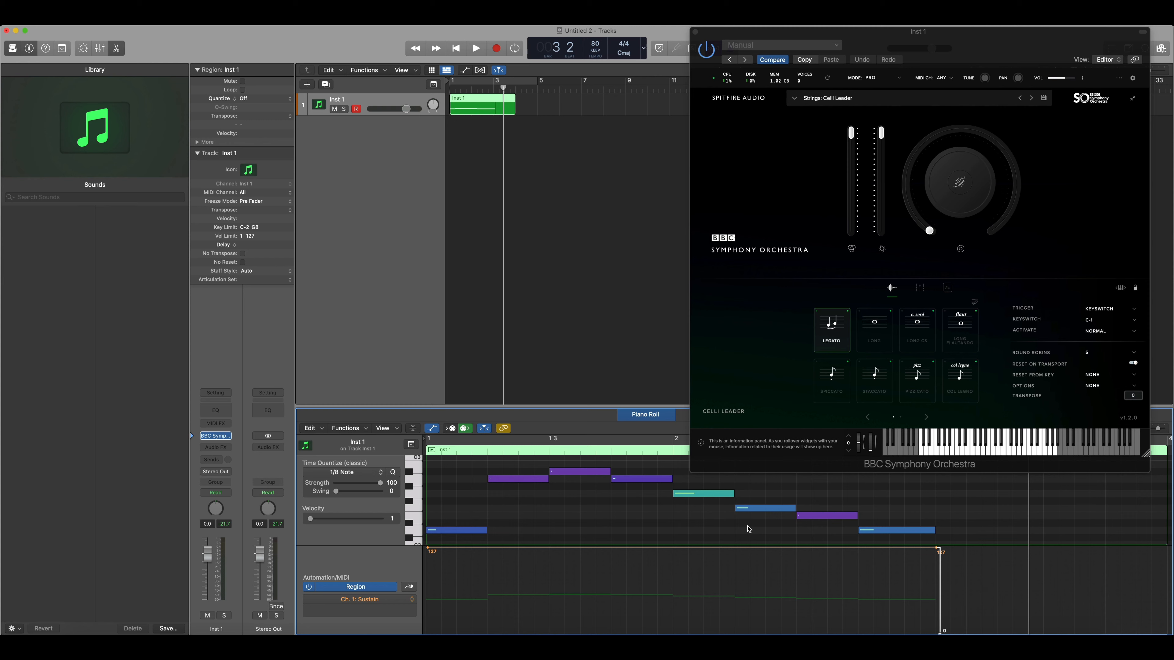
click(476, 48)
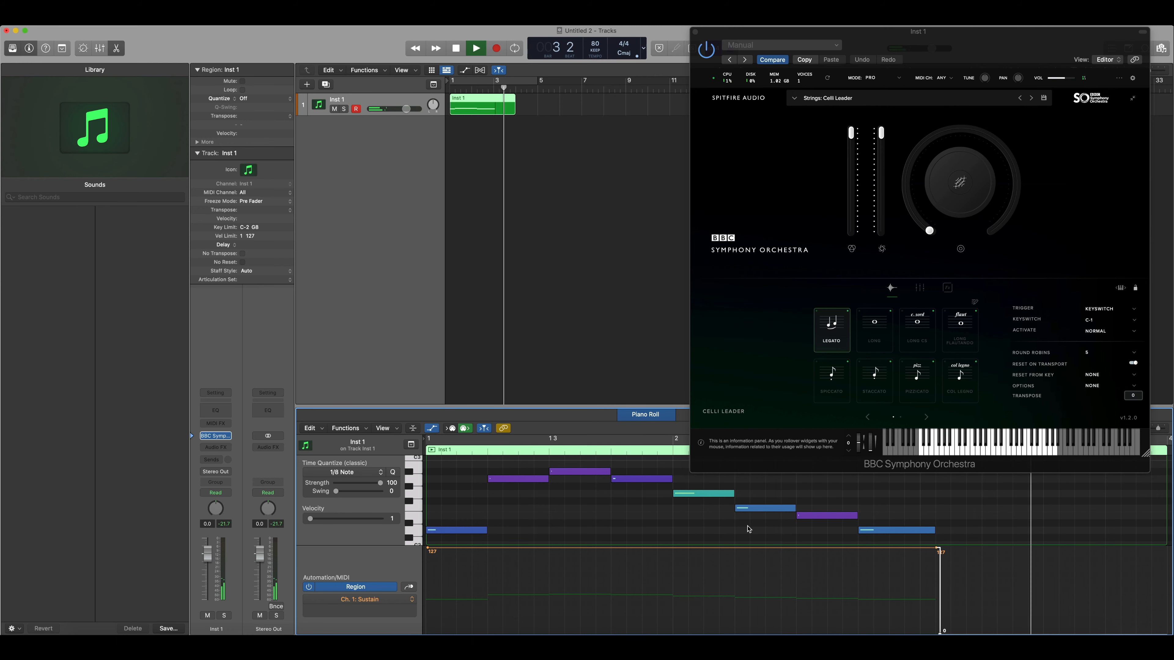
click(477, 48)
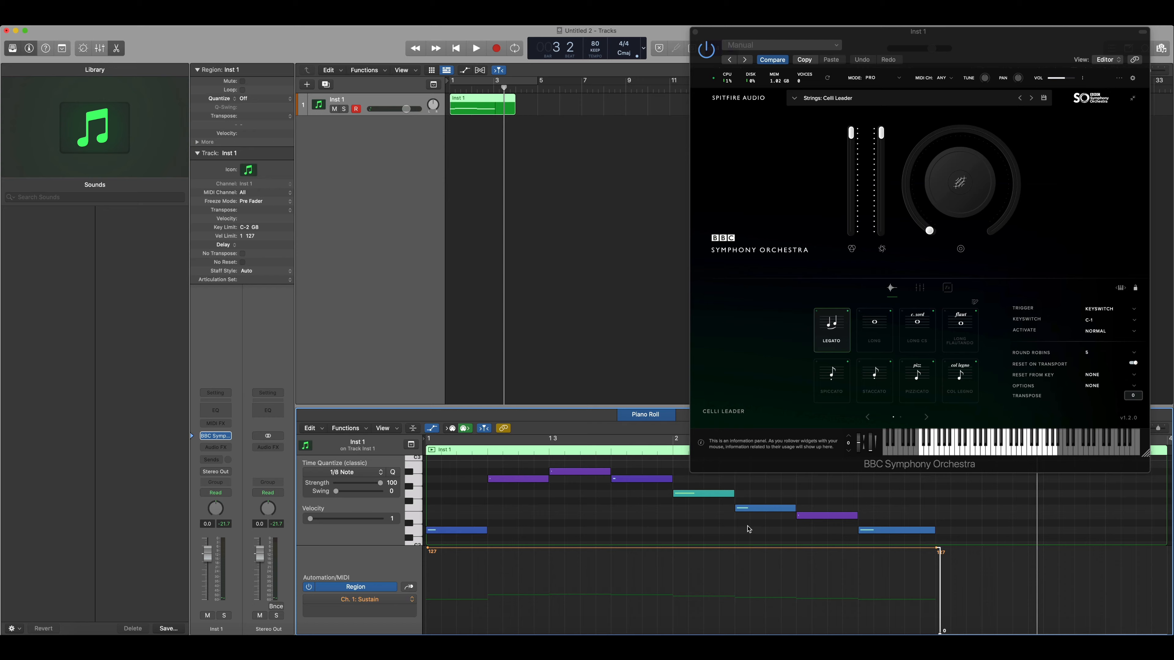